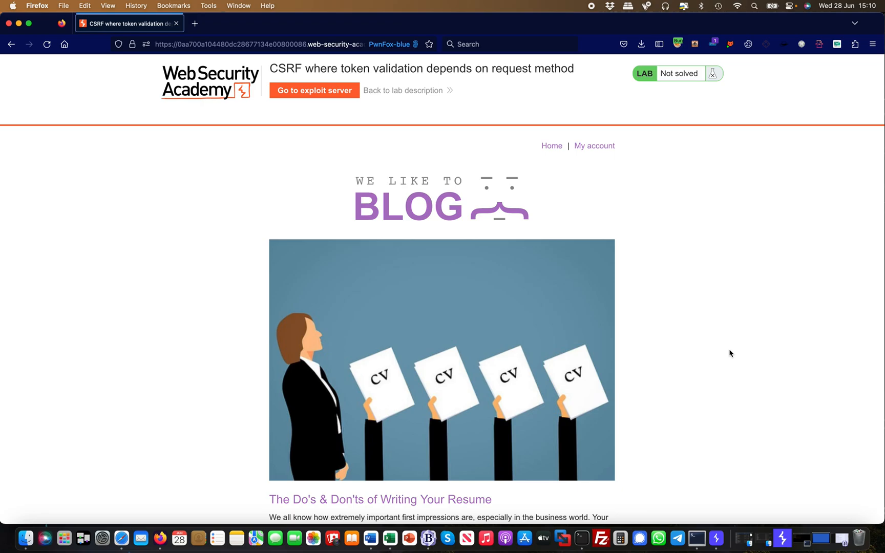
pyautogui.moveTo(626, 184)
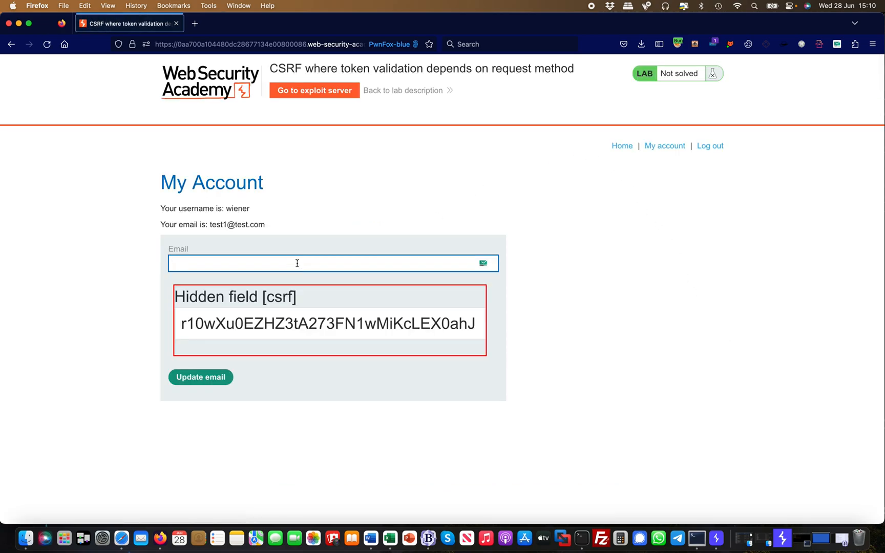
pyautogui.write('12@test.com')
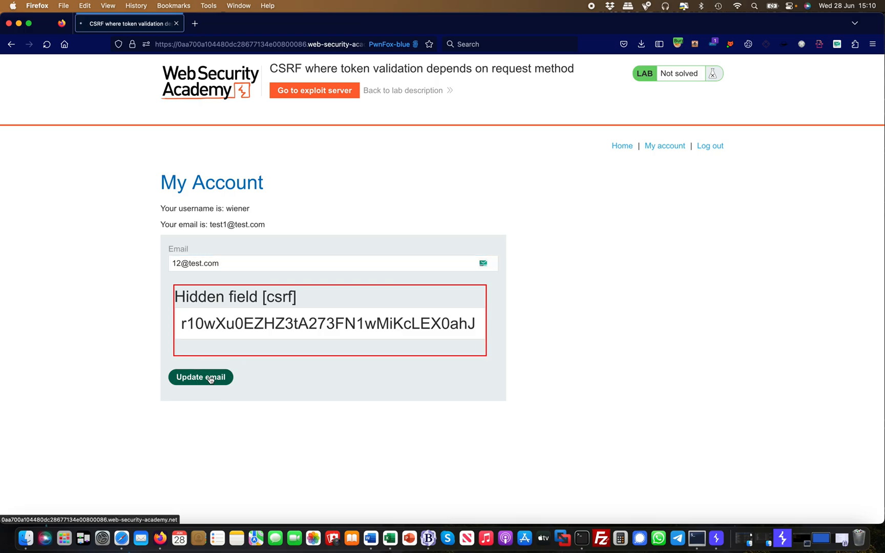
pyautogui.click(201, 377)
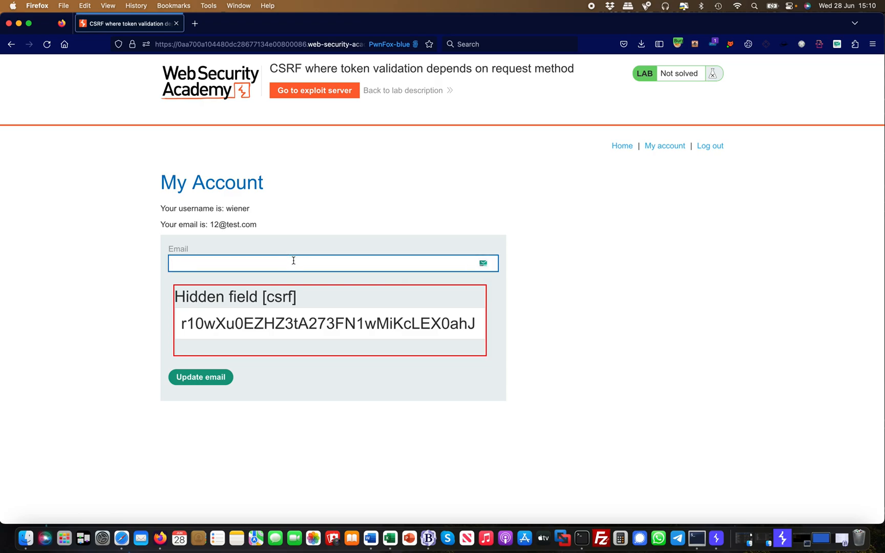
pyautogui.write('test@test')
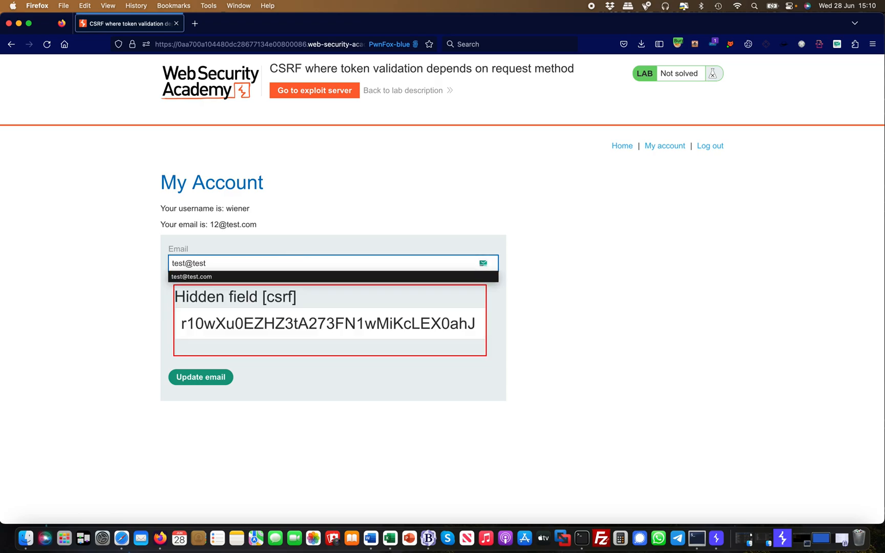
pyautogui.click(190, 277)
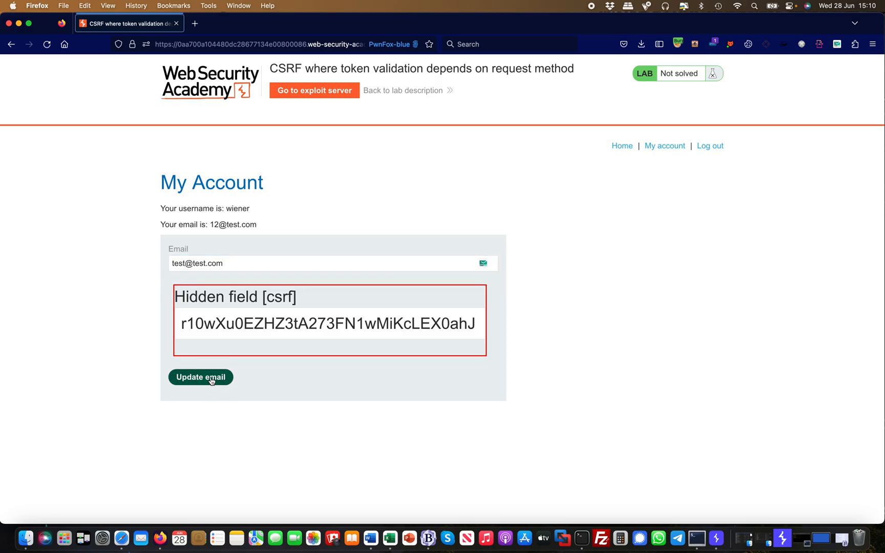
pyautogui.click(200, 377)
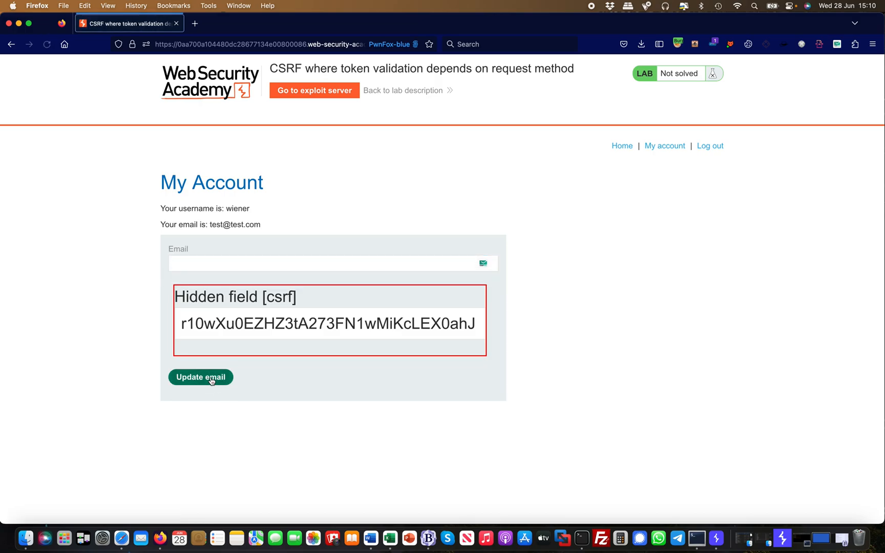
pyautogui.moveTo(200, 258)
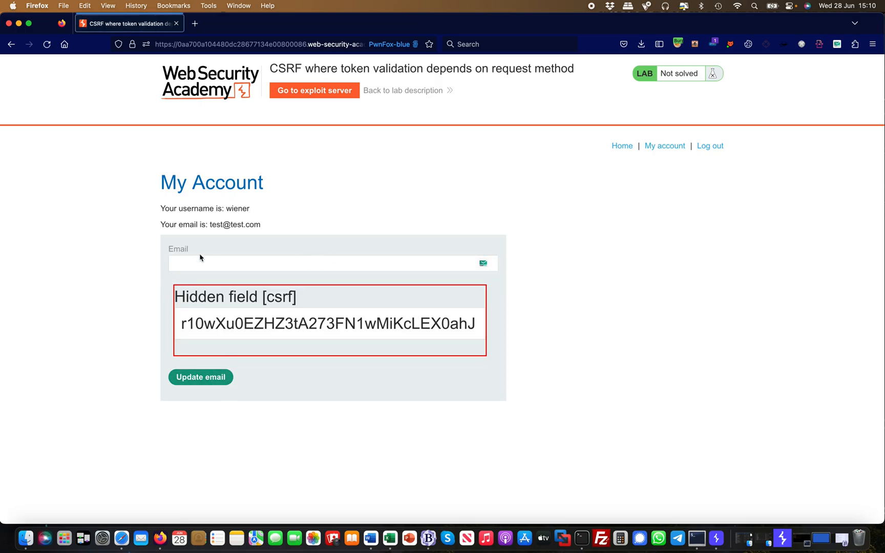
pyautogui.write('123')
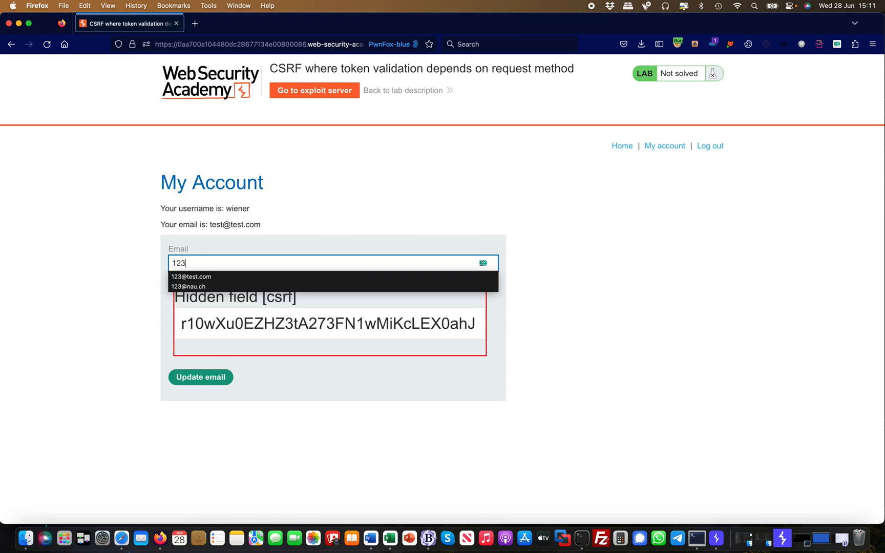
pyautogui.write('@test.com')
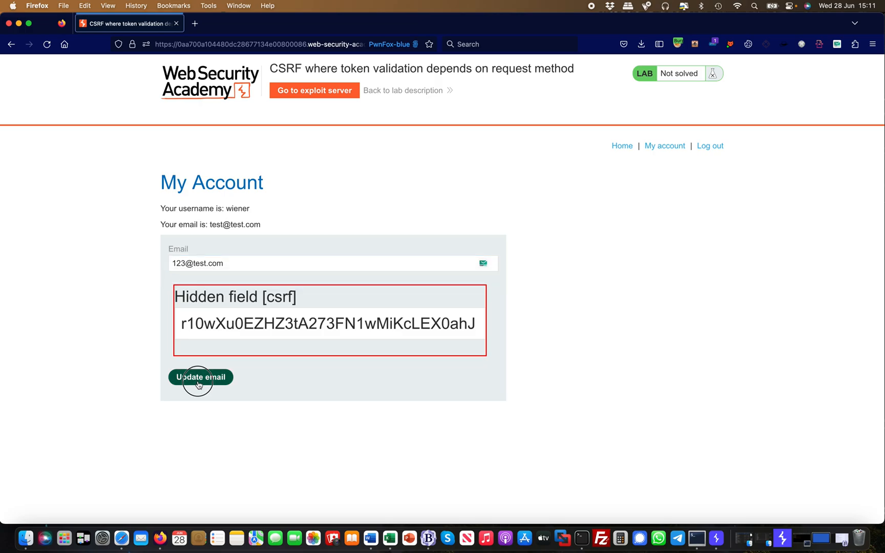
pyautogui.click(201, 377)
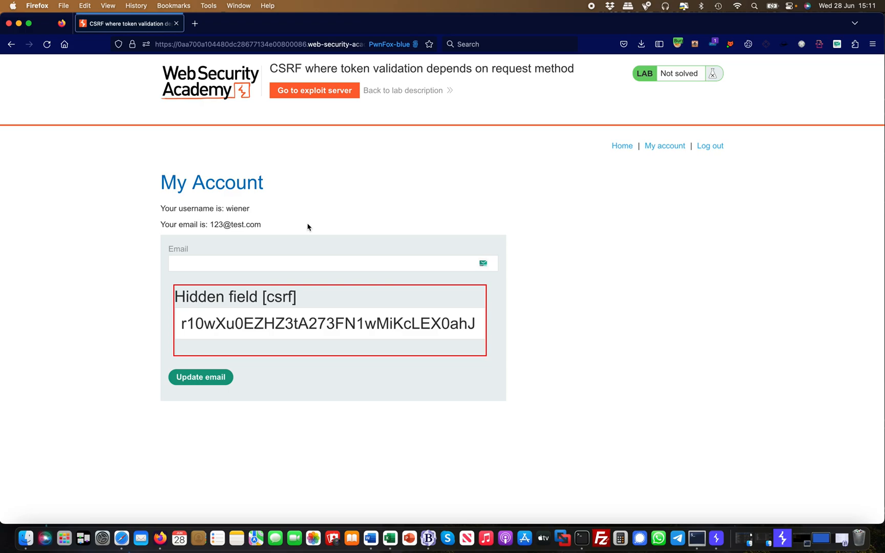
pyautogui.moveTo(779, 537)
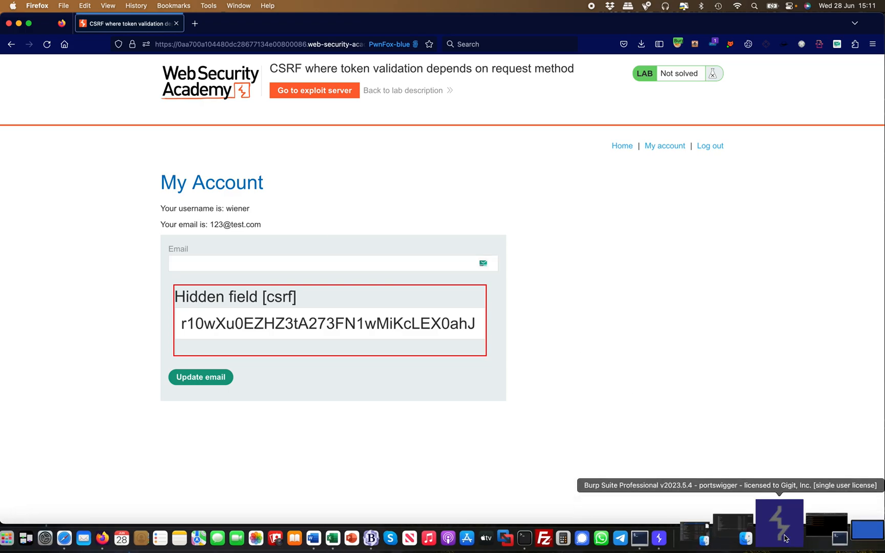
# Step: In Burp's HTTP history, select the latest POST /my-account/change-email request and review its email and csrf body
pyautogui.click(779, 521)
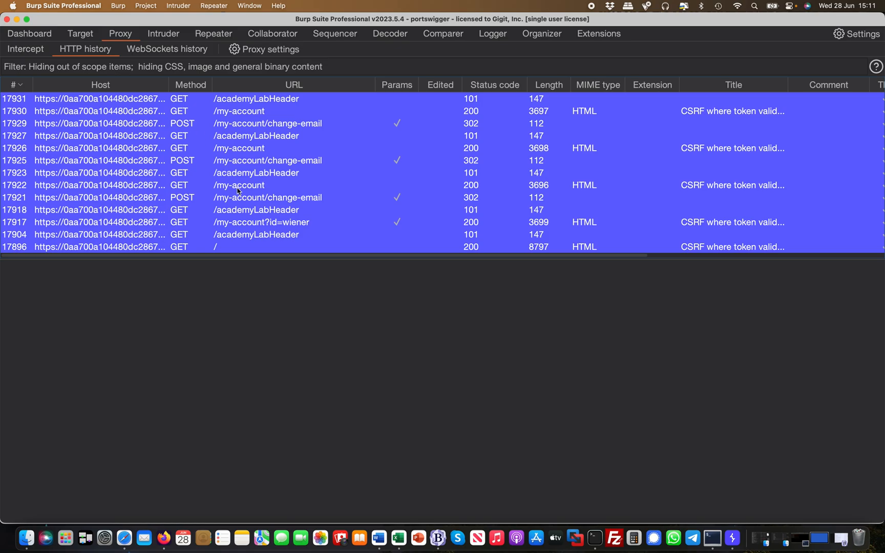
pyautogui.click(265, 122)
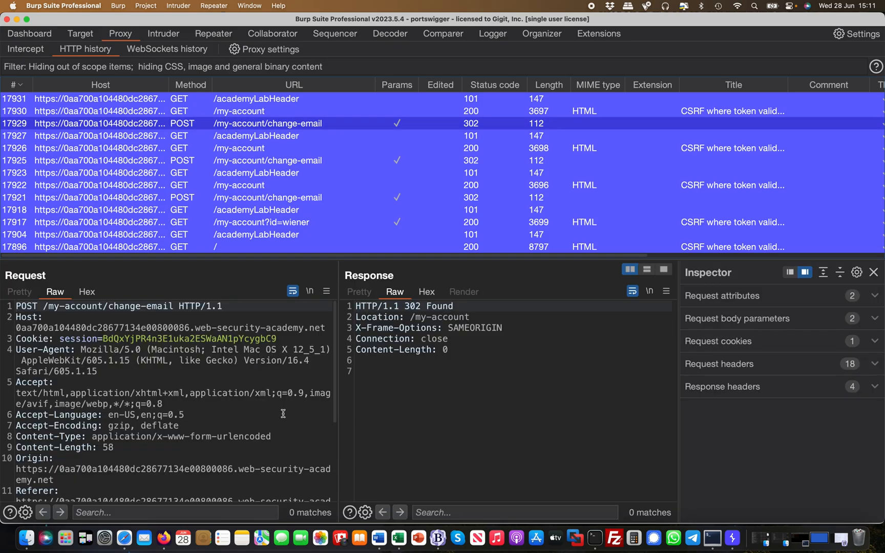
pyautogui.scroll(-3)
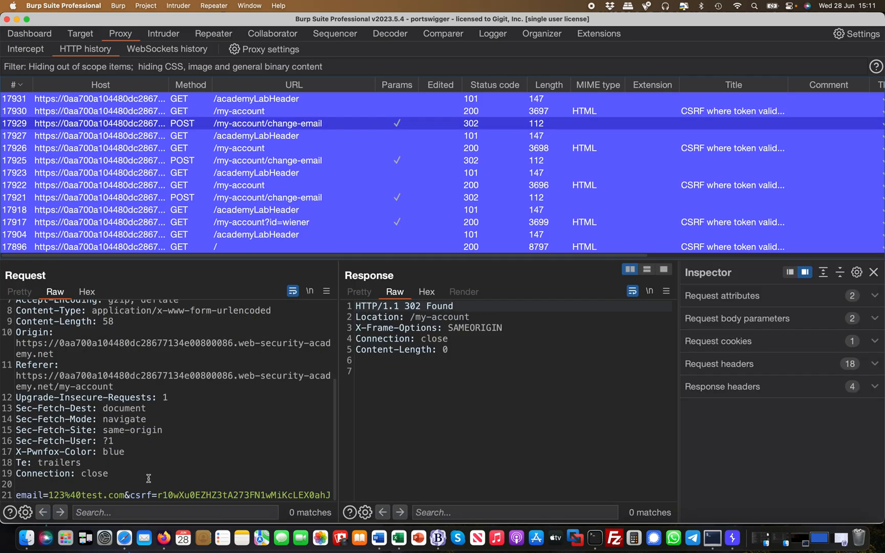
pyautogui.moveTo(226, 161)
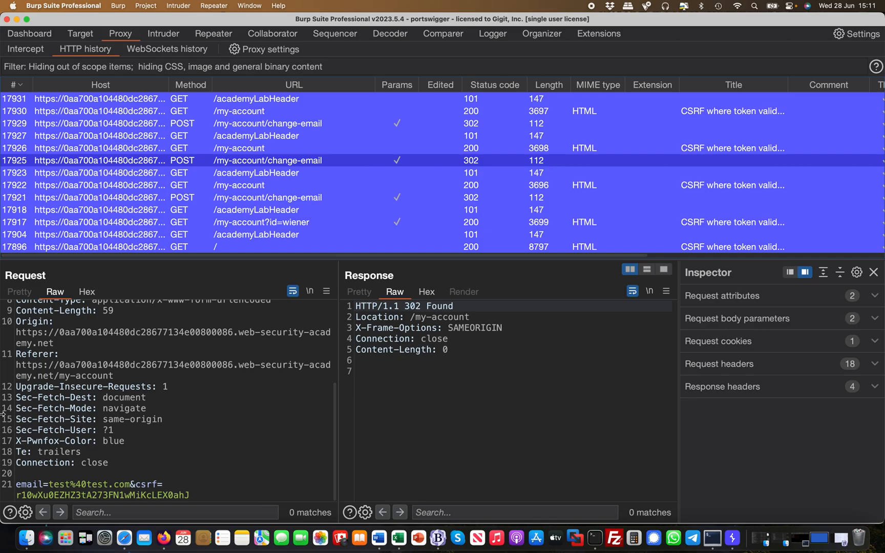
pyautogui.moveTo(190, 382)
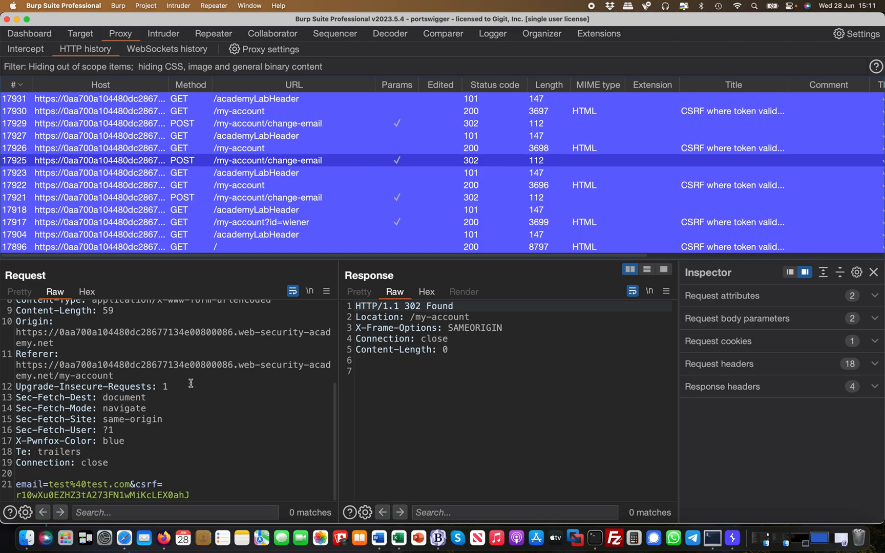
pyautogui.scroll(3)
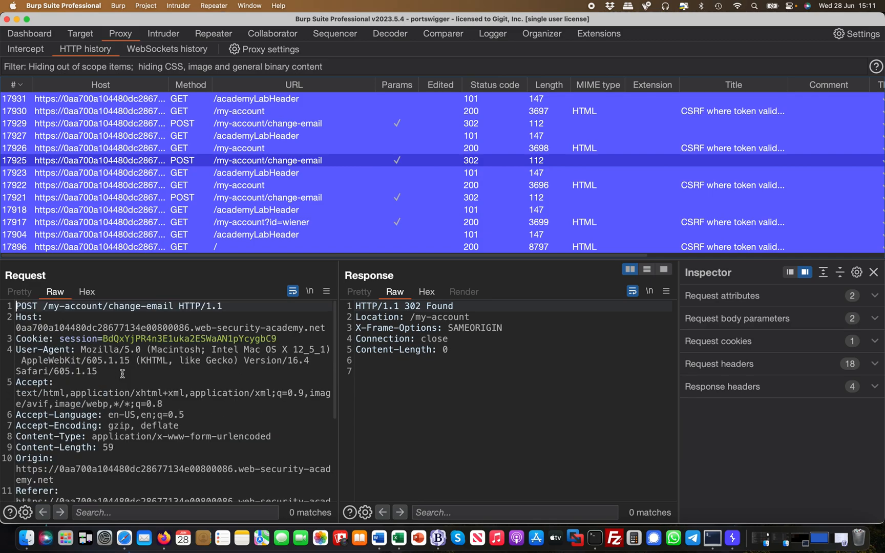
# Step: Copy the POST /my-account/change-email request as a bash curl command
pyautogui.rightClick(121, 377)
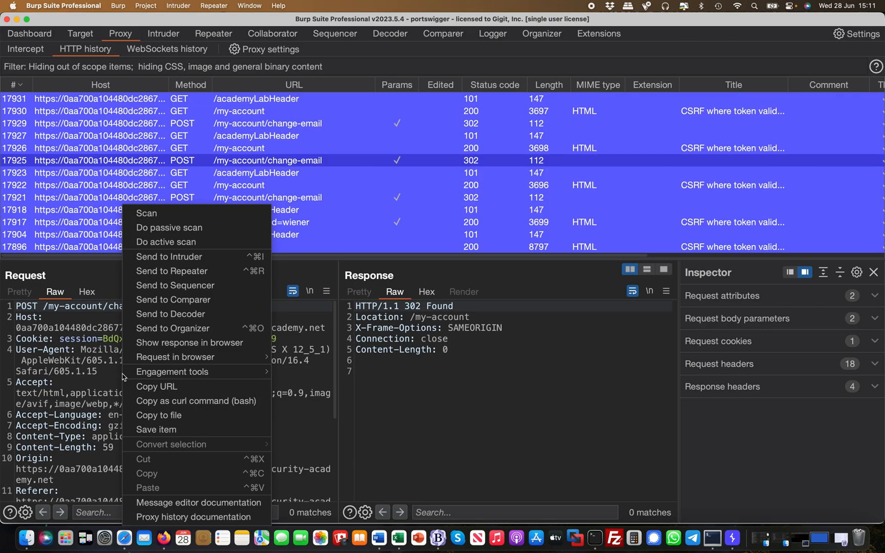
pyautogui.moveTo(214, 444)
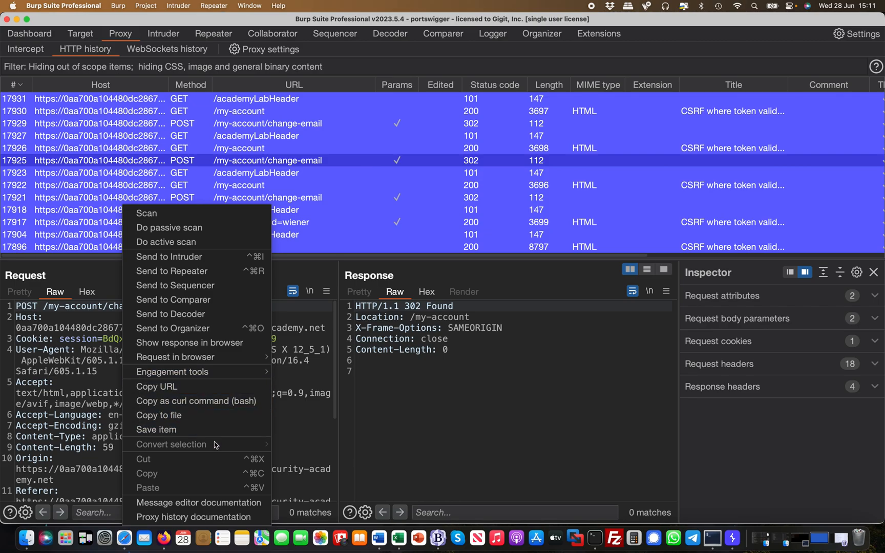
pyautogui.moveTo(175, 371)
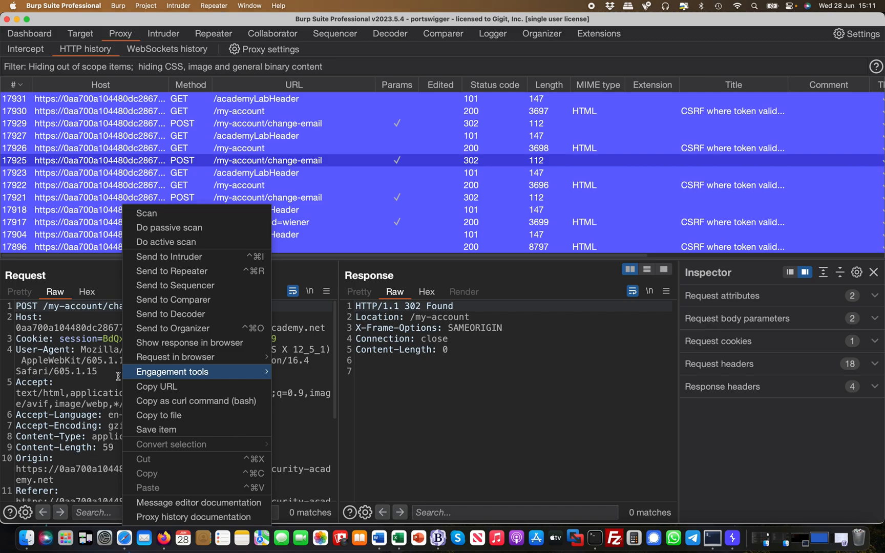
pyautogui.moveTo(195, 400)
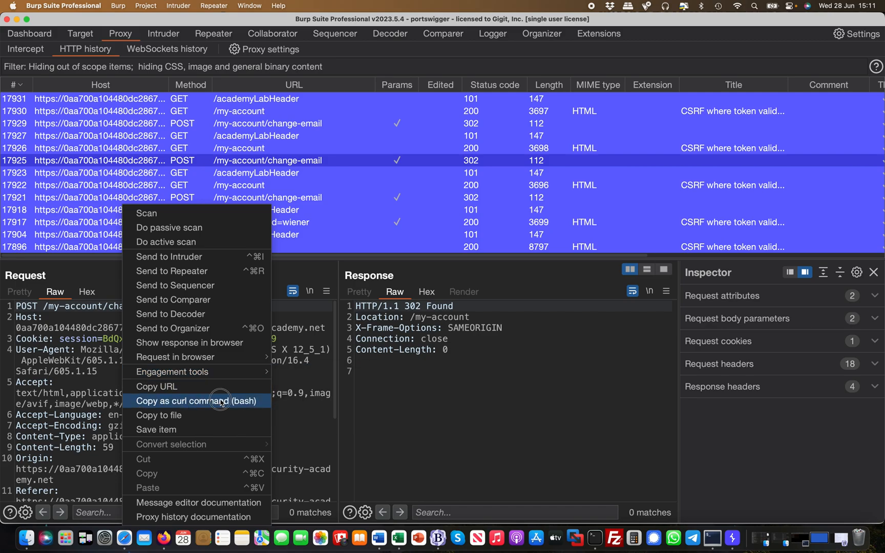
pyautogui.click(196, 400)
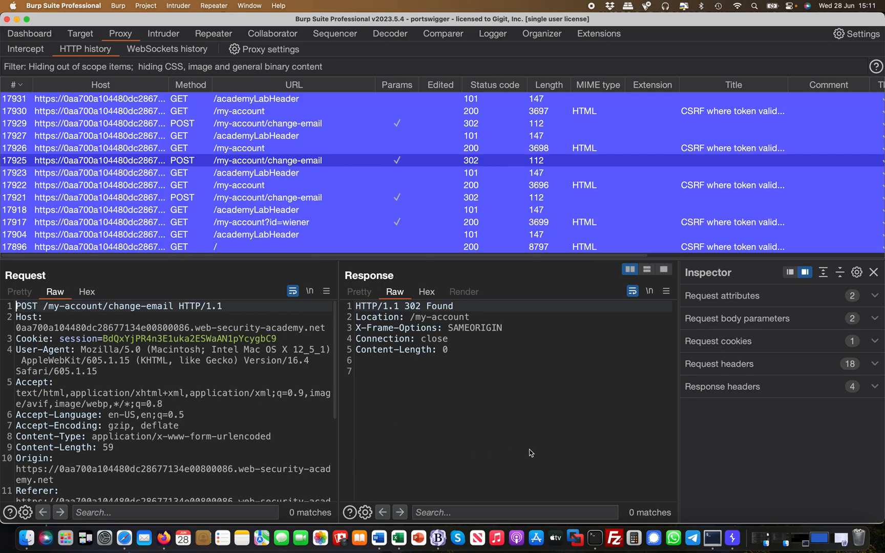
pyautogui.moveTo(823, 537)
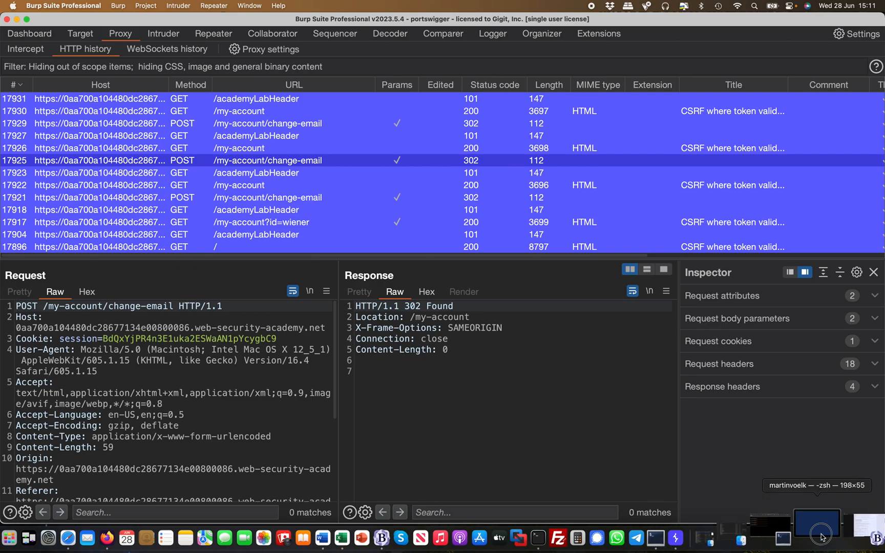
# Step: Run the pasted change-email curl command in Terminal, getting an HTTP/2 302 redirect to /my-account
pyautogui.click(815, 520)
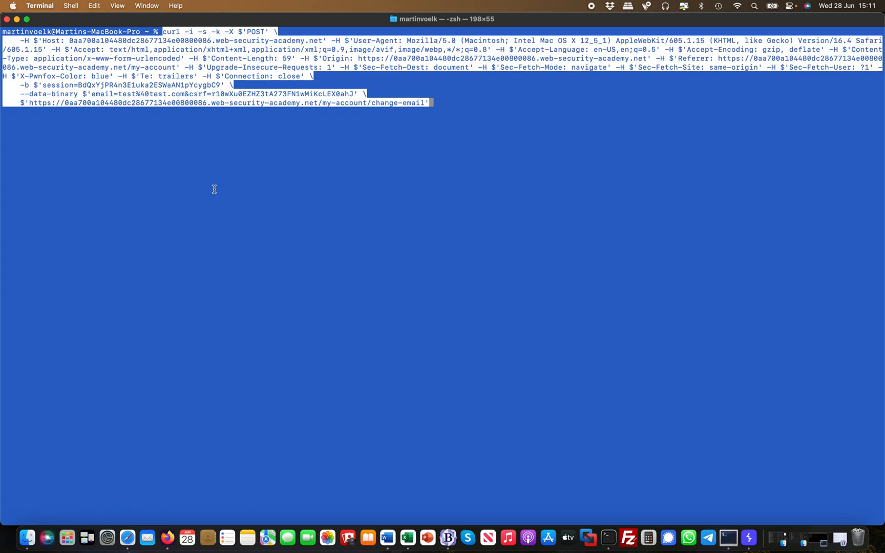
pyautogui.click(213, 189)
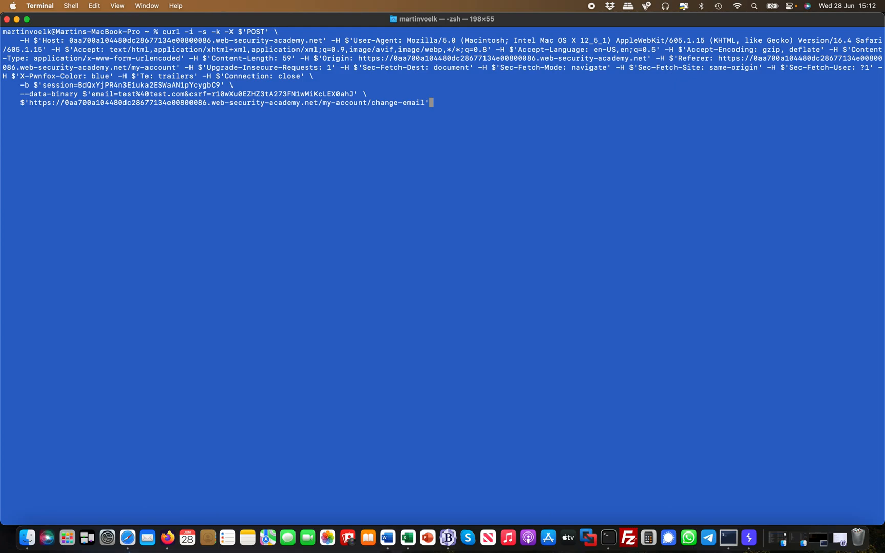
pyautogui.moveTo(367, 37)
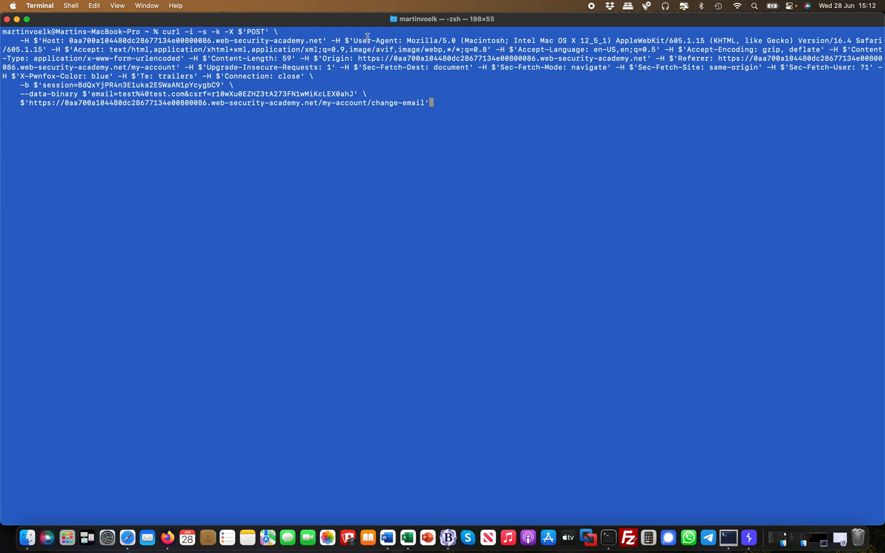
pyautogui.moveTo(621, 45)
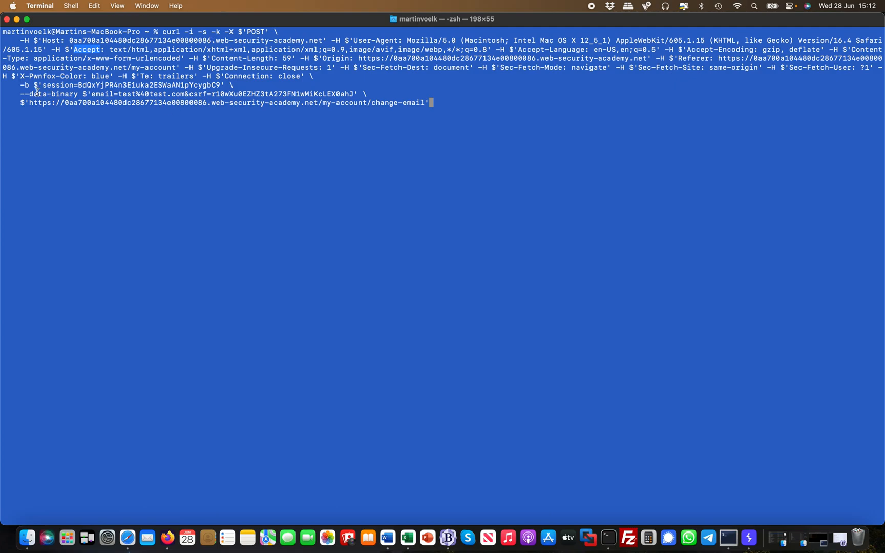
pyautogui.moveTo(127, 106)
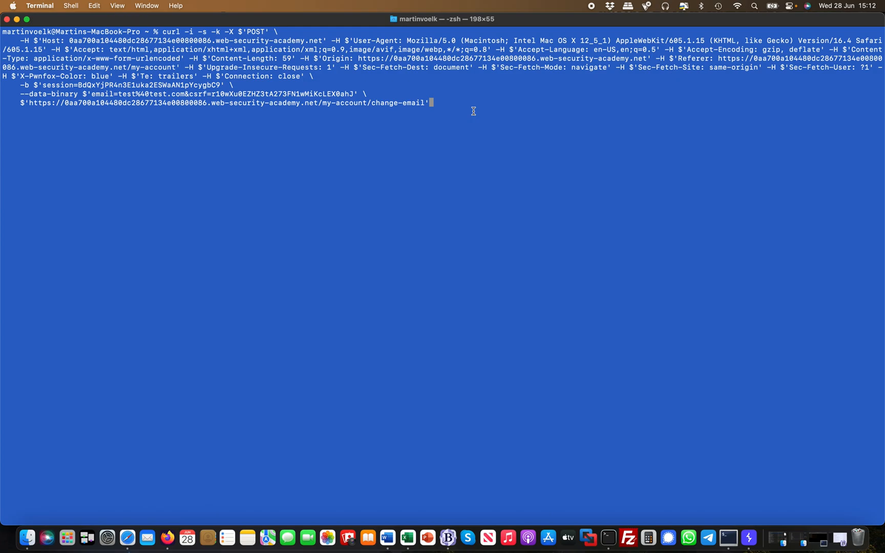
pyautogui.press('Return')
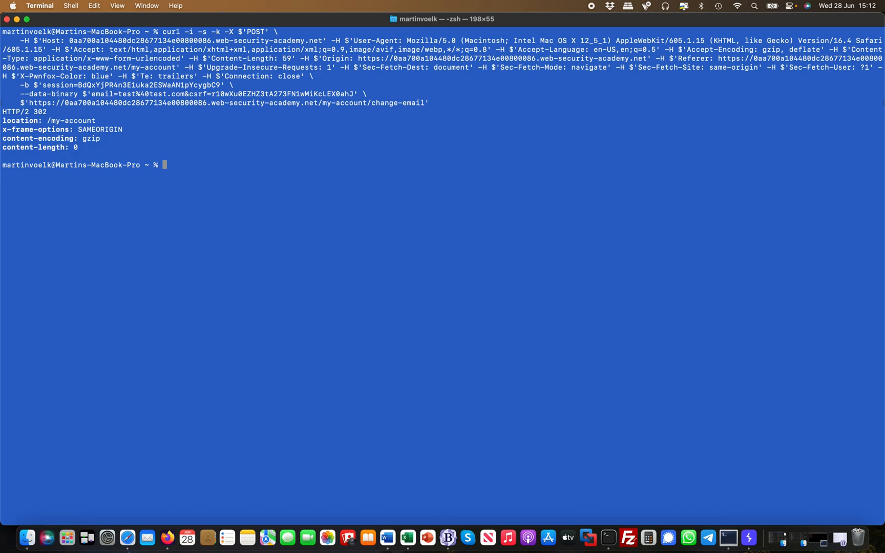
pyautogui.moveTo(354, 210)
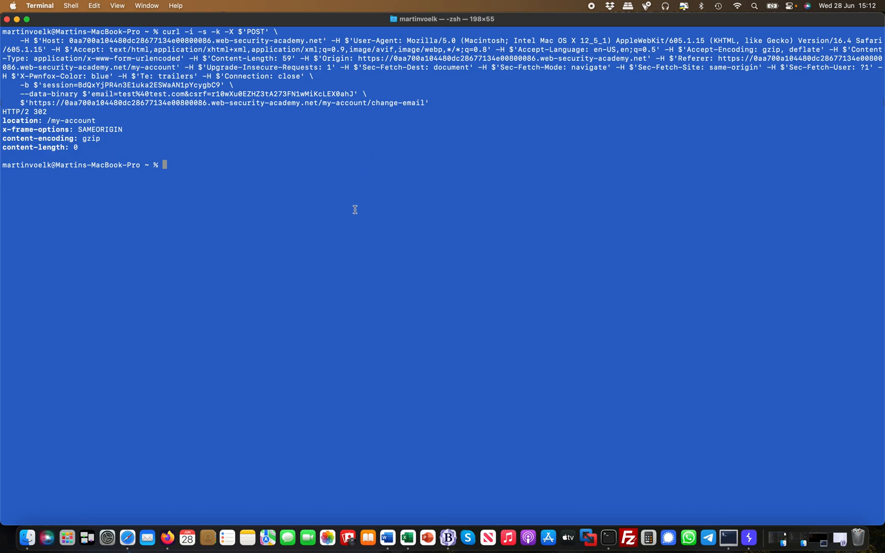
# Step: Reload the lab's My Account page in Firefox to check the account email
pyautogui.click(166, 537)
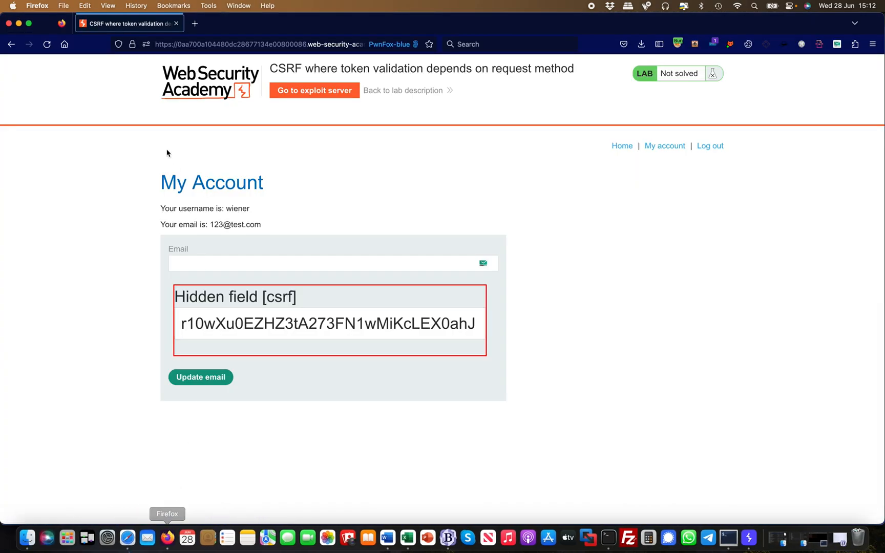
pyautogui.click(46, 44)
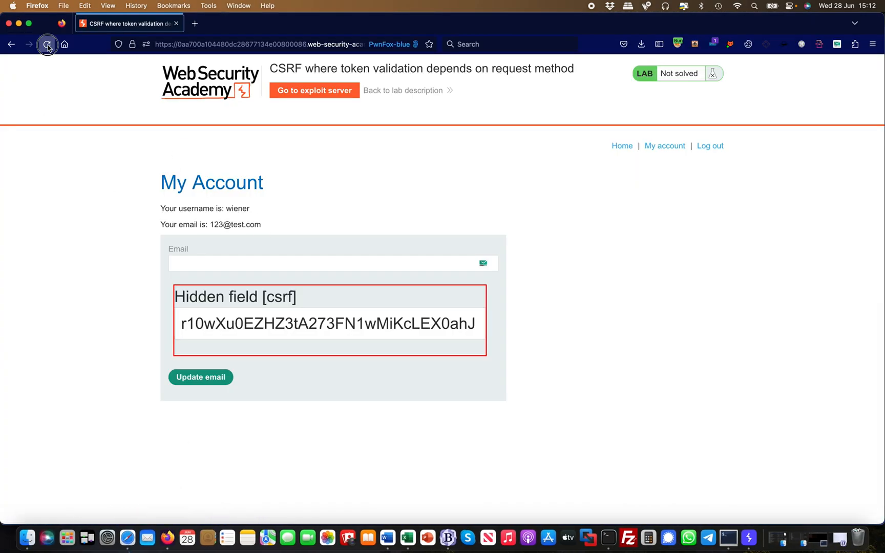
pyautogui.click(46, 44)
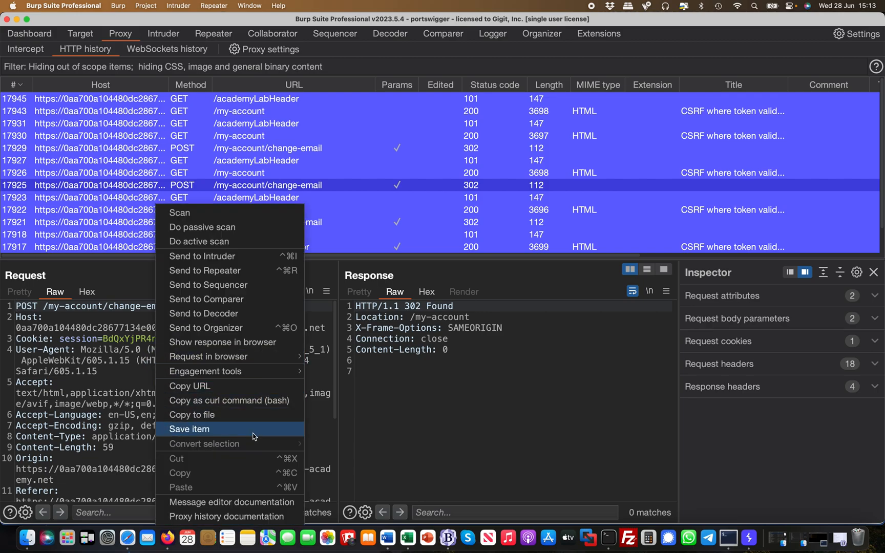
pyautogui.moveTo(254, 400)
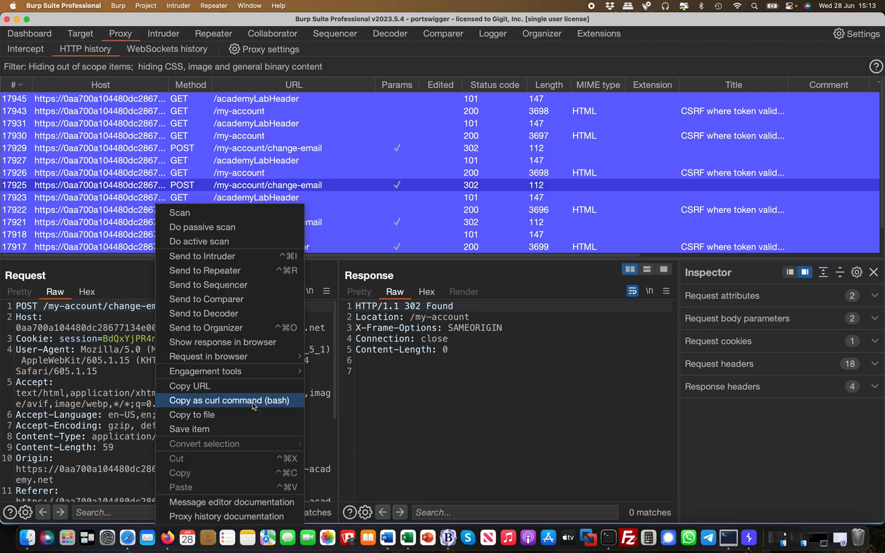
# Step: Copy request 17925 as a bash curl command again
pyautogui.click(228, 400)
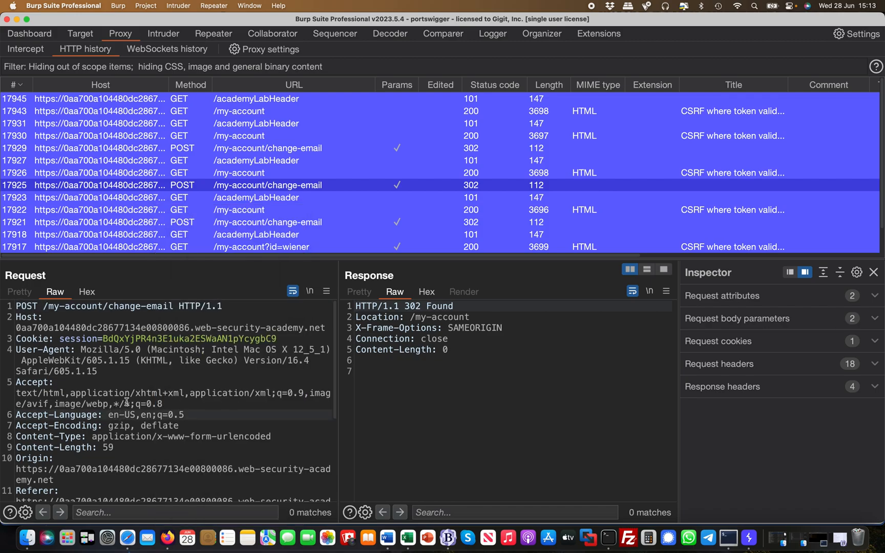
pyautogui.moveTo(230, 412)
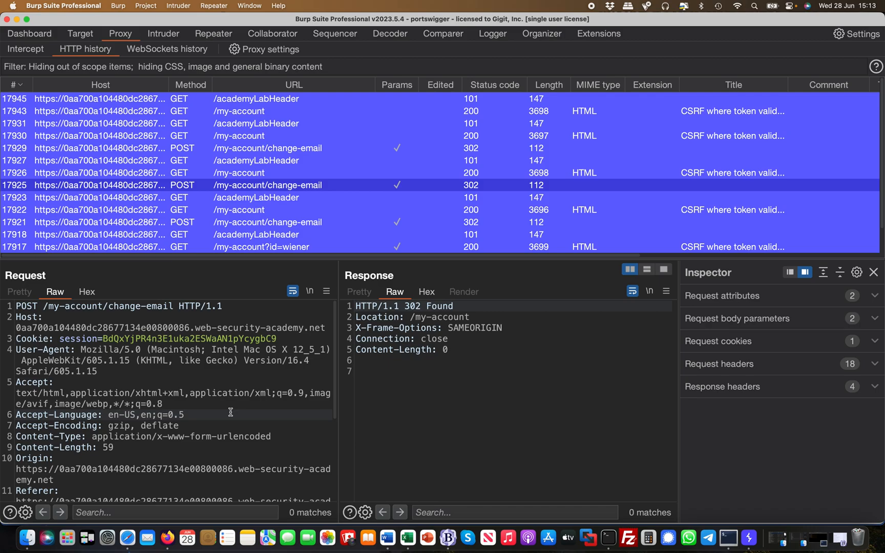